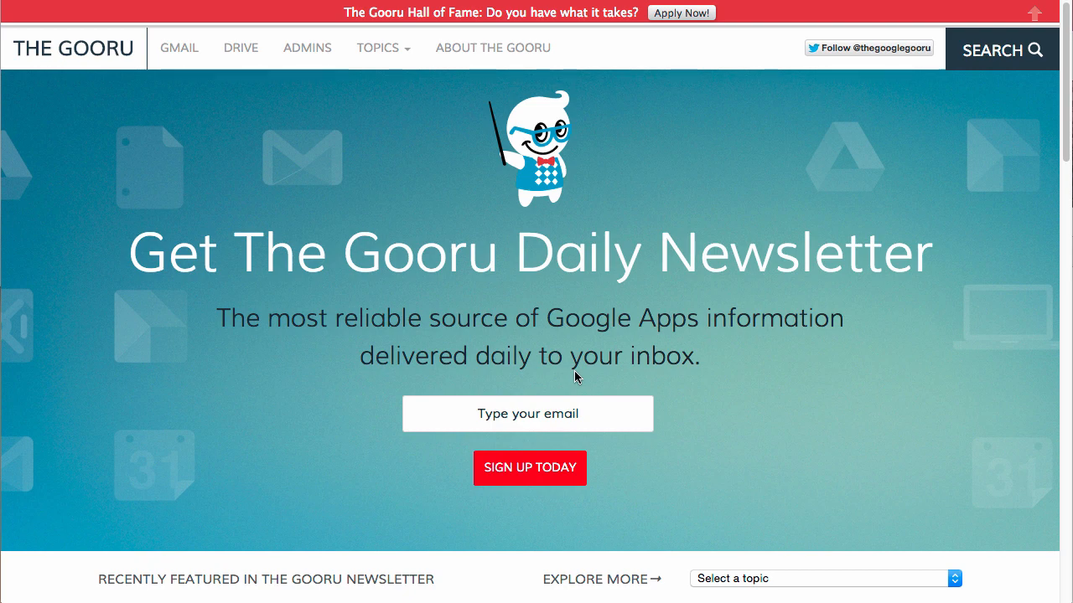
{"action": "mouse_move", "coordinate": [442, 285]}
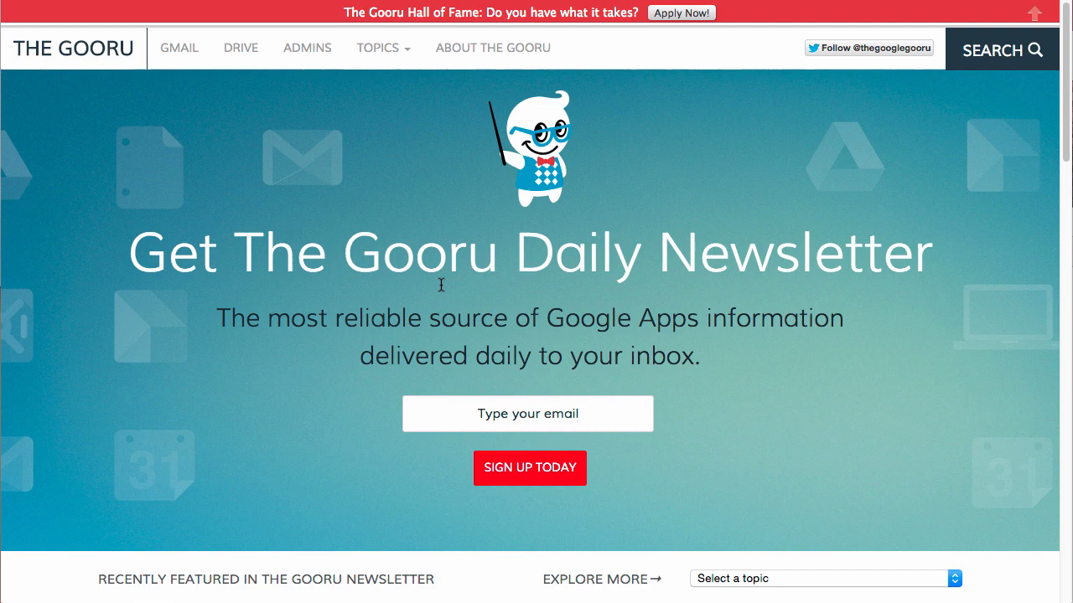
{"action": "mouse_move", "coordinate": [181, 101]}
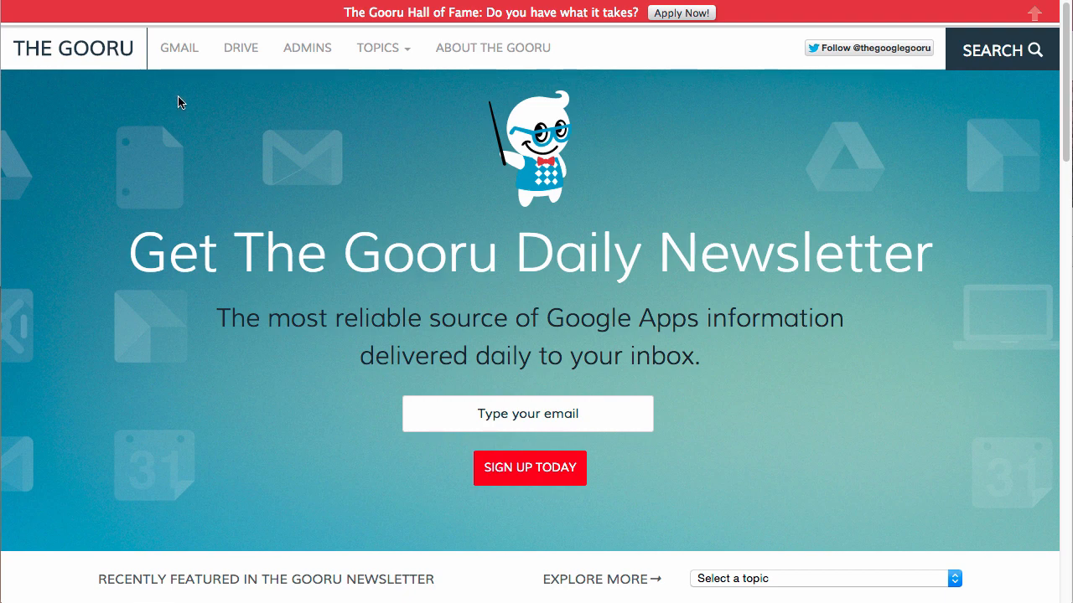
{"action": "mouse_move", "coordinate": [241, 47]}
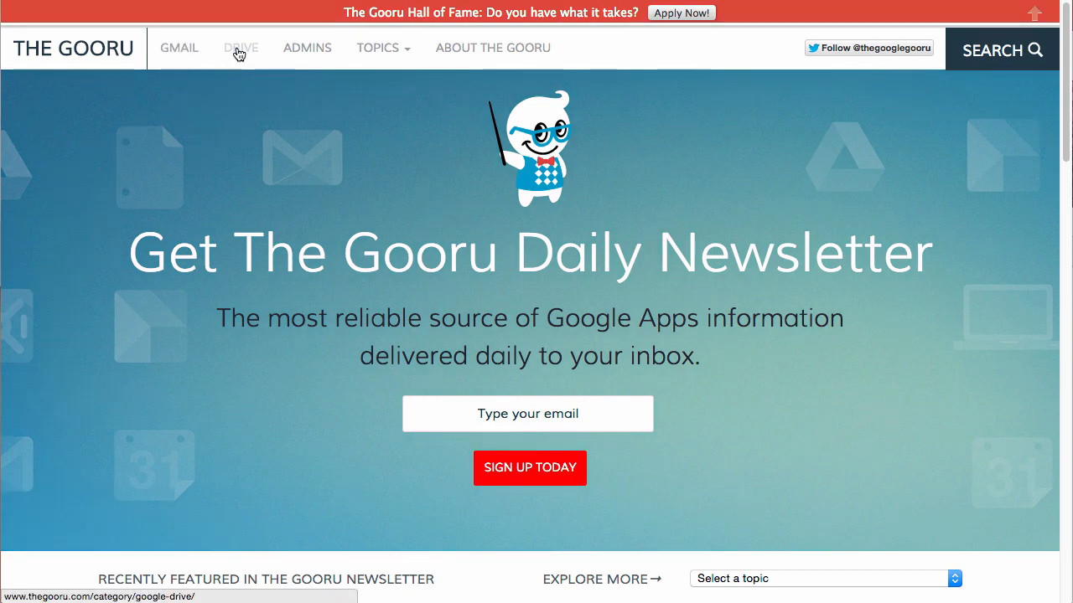
{"action": "mouse_move", "coordinate": [307, 47]}
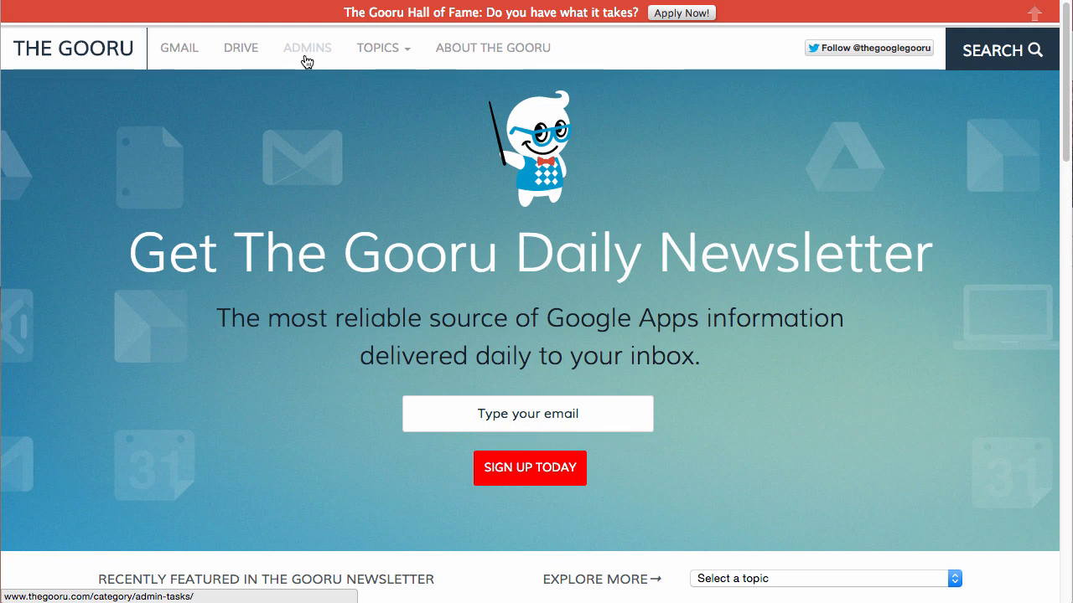
- Expand the Topics menu listing Beginner, Docs, Drive, Gmail and Video
{"action": "left_click", "coordinate": [379, 47]}
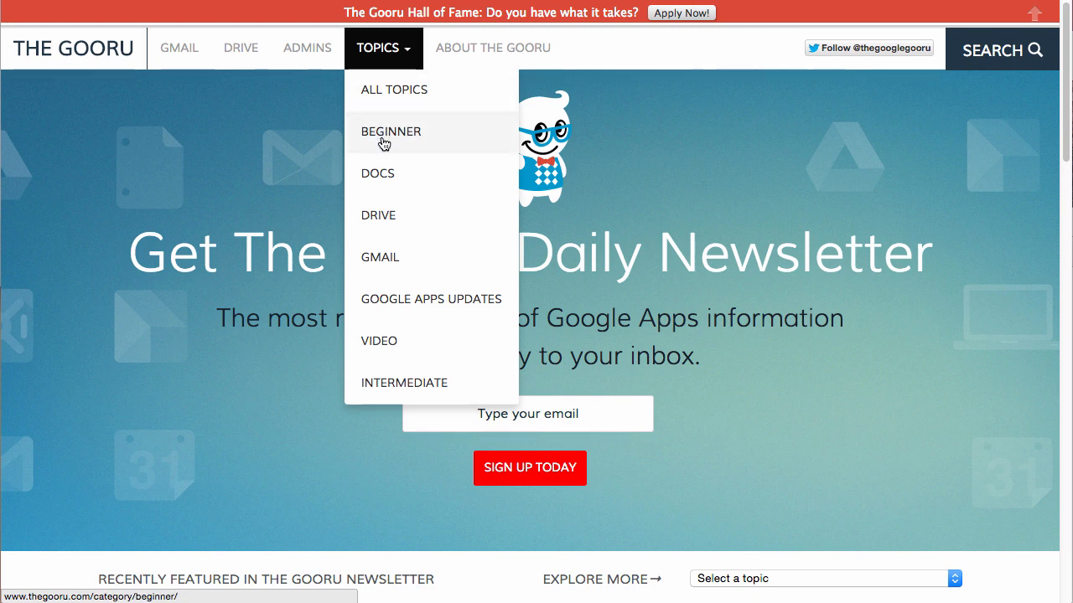
{"action": "mouse_move", "coordinate": [396, 181]}
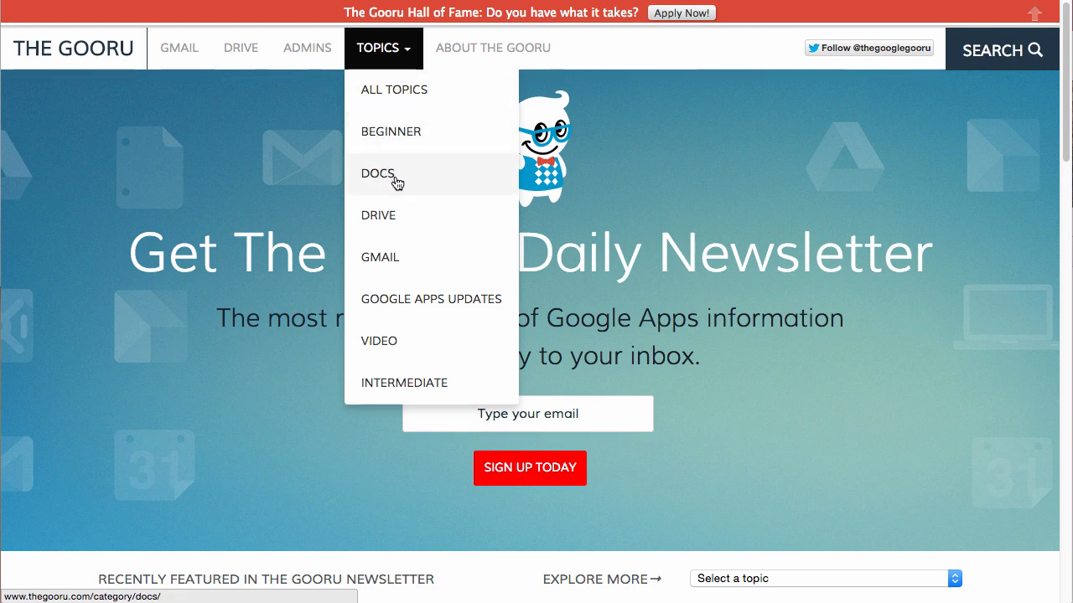
{"action": "mouse_move", "coordinate": [400, 94]}
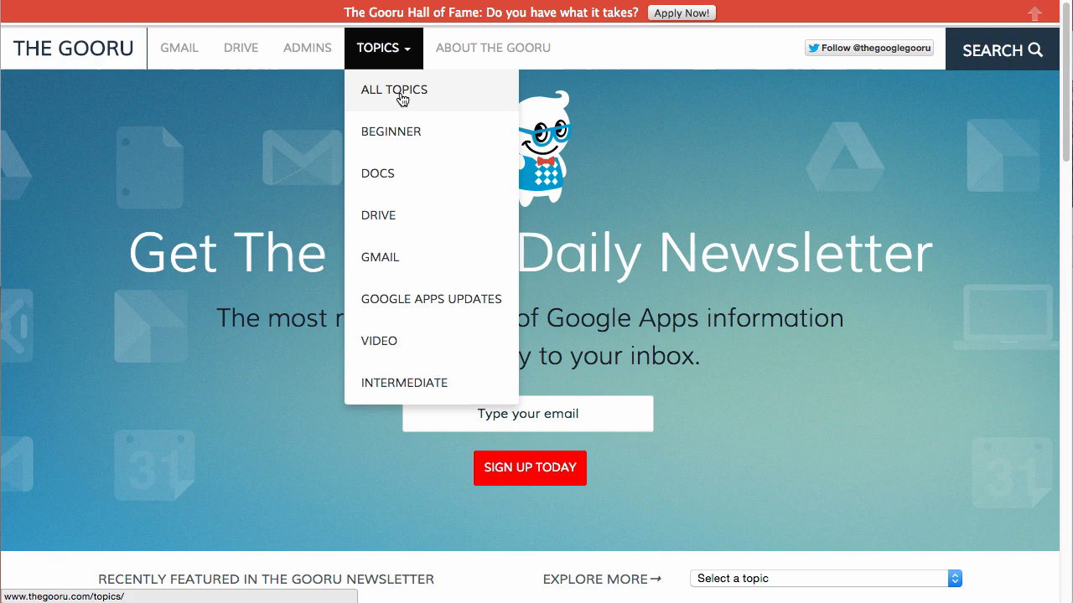
- Go to All Topics and skim the recent Drive, Admin Tools and Gmail articles
{"action": "left_click", "coordinate": [394, 91]}
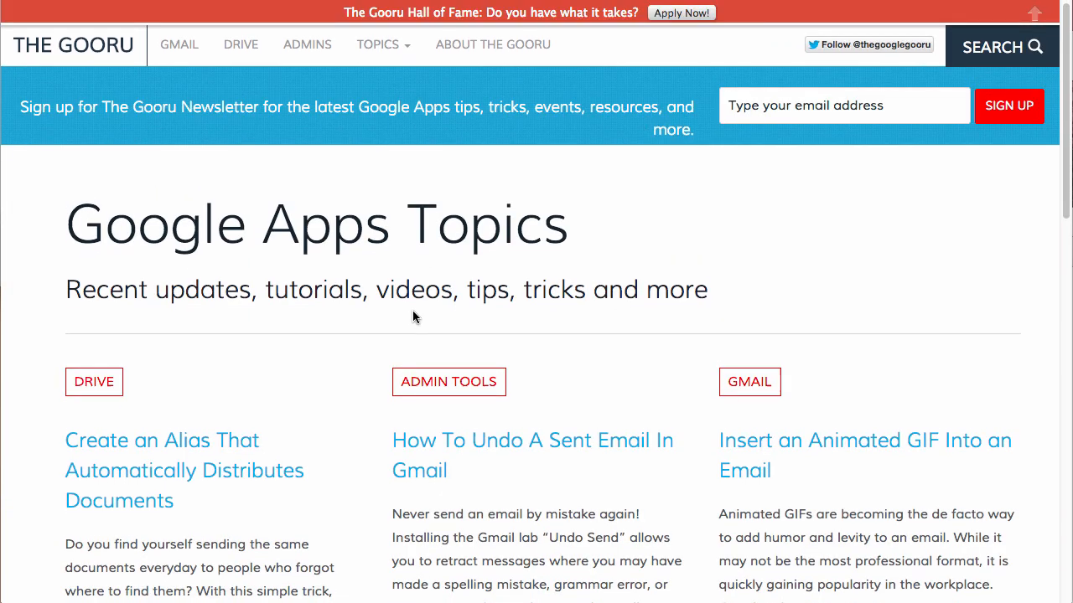
{"action": "scroll", "scroll_direction": "down", "scroll_amount": 3}
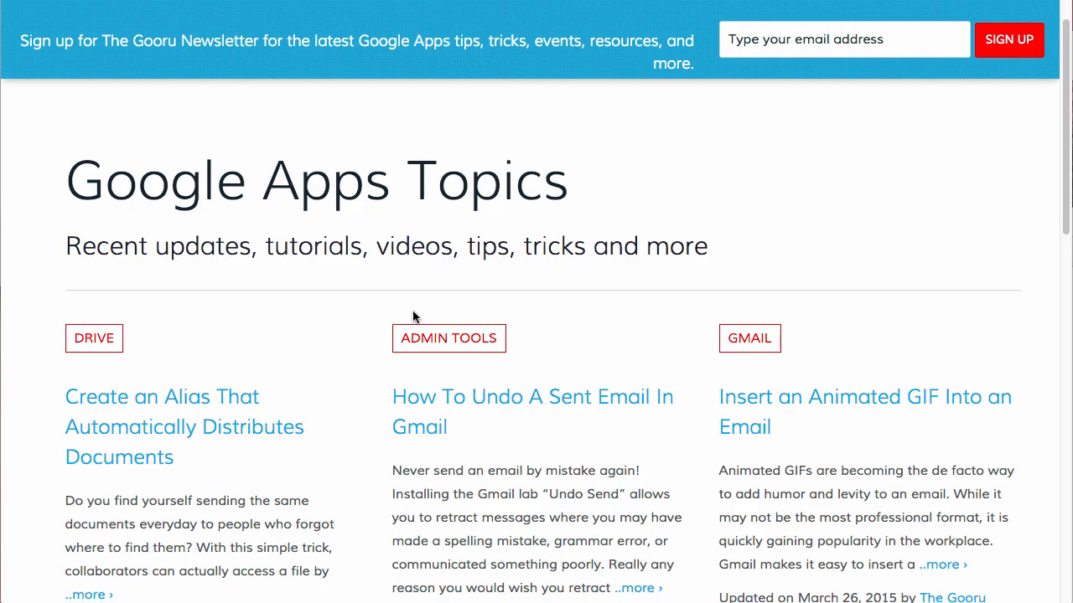
{"action": "scroll", "scroll_direction": "up", "scroll_amount": 3}
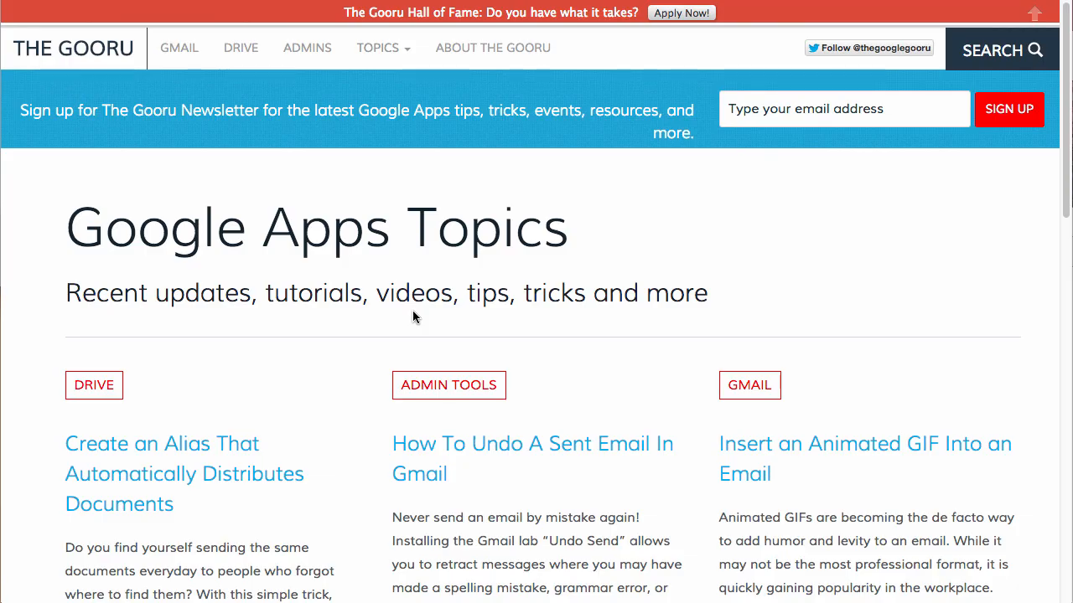
{"action": "mouse_move", "coordinate": [59, 37]}
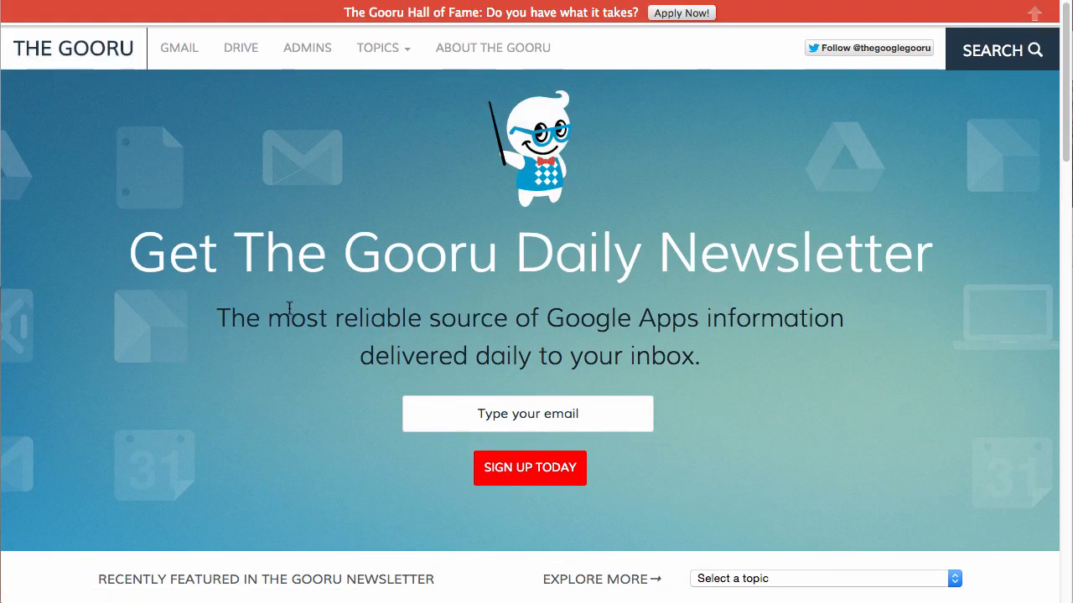
{"action": "mouse_move", "coordinate": [443, 416]}
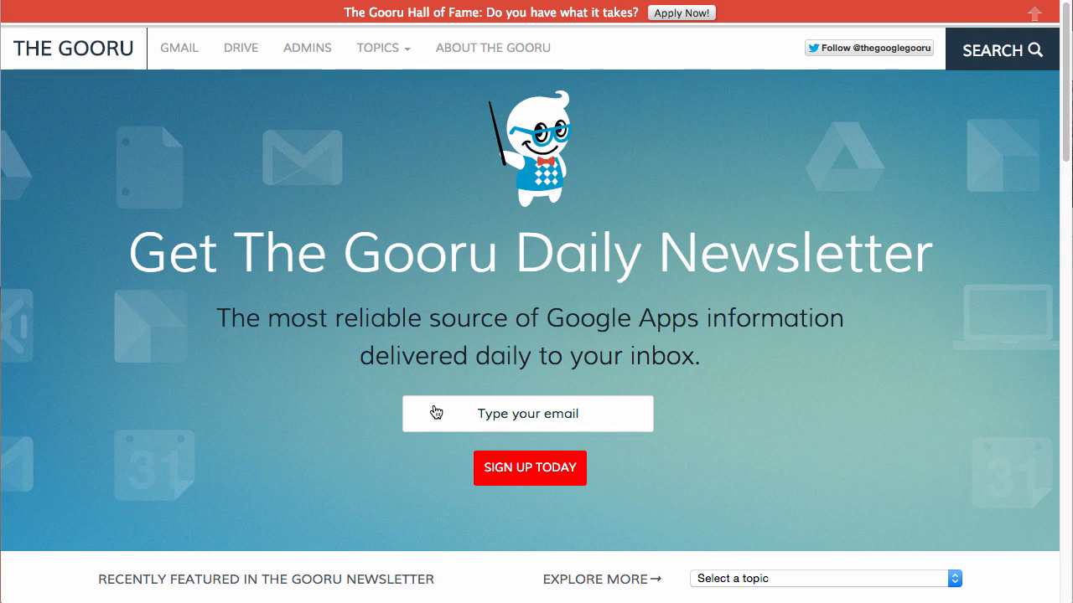
{"action": "mouse_move", "coordinate": [976, 107]}
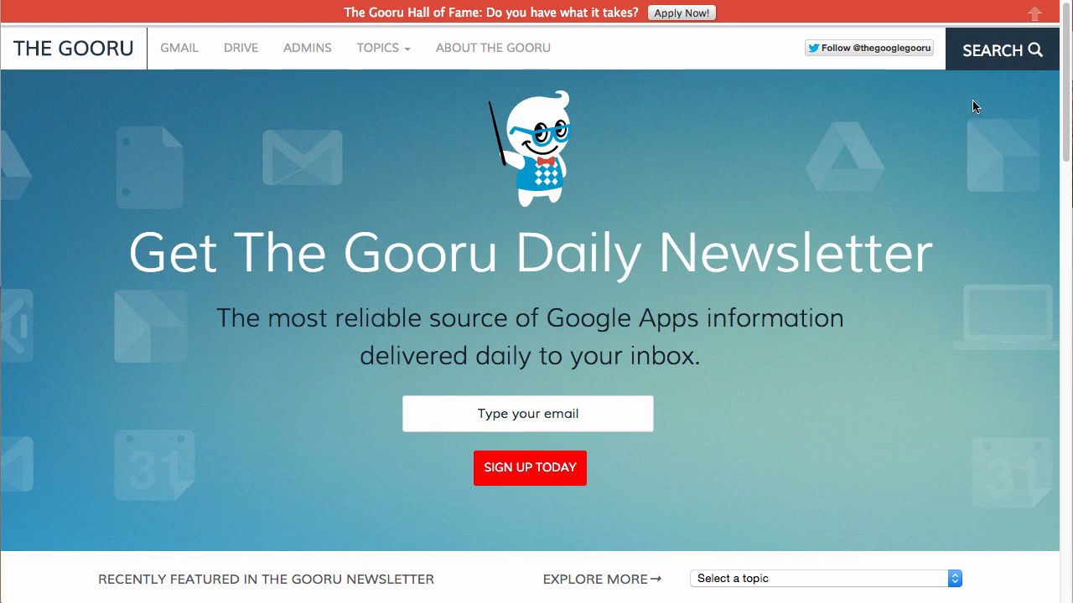
{"action": "left_click", "coordinate": [1001, 50]}
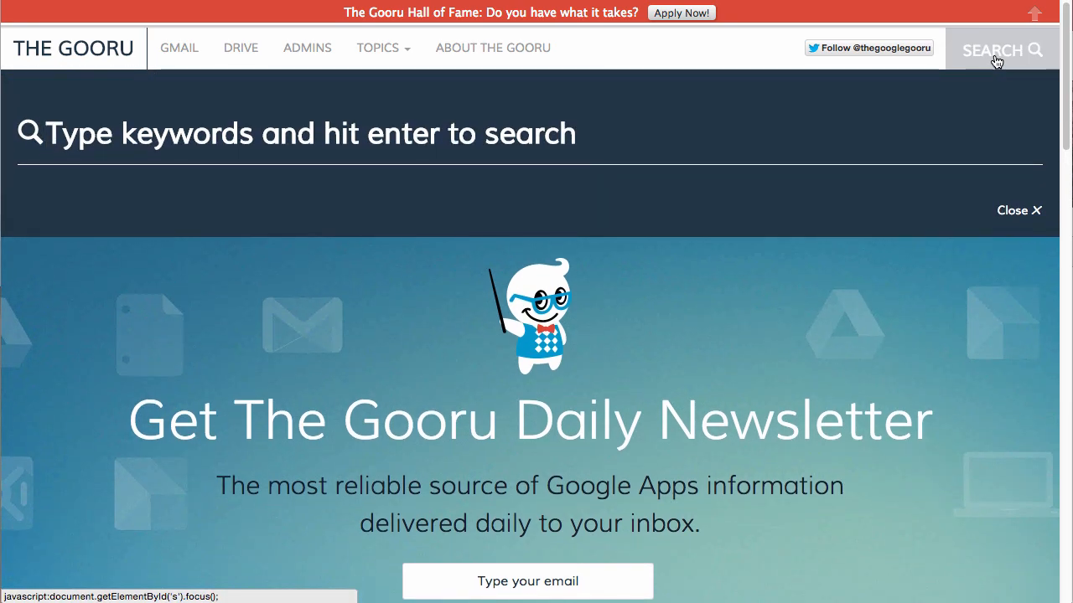
{"action": "mouse_move", "coordinate": [848, 60]}
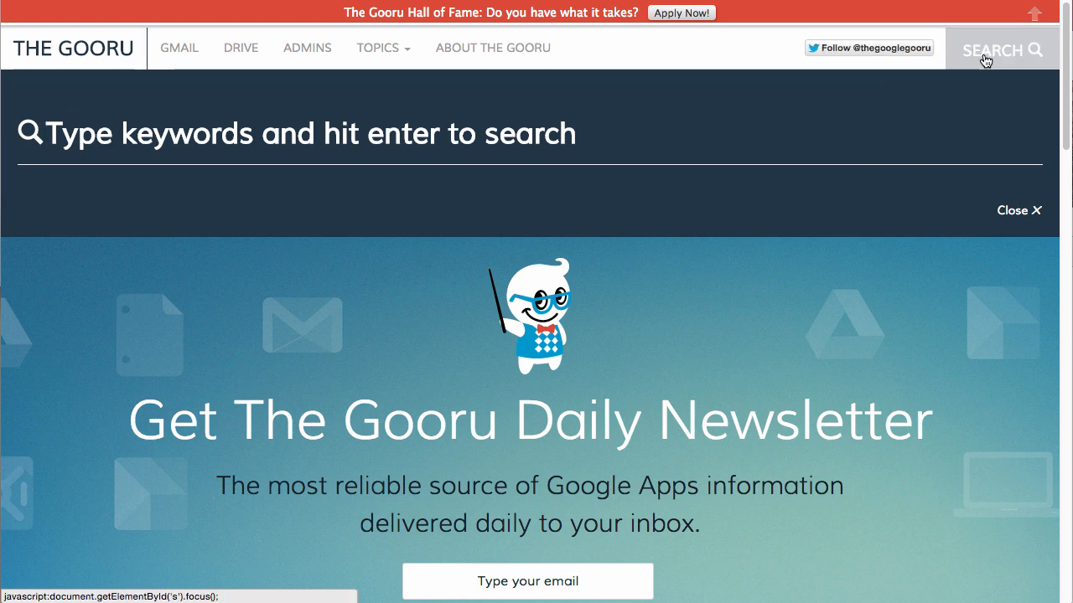
{"action": "left_click", "coordinate": [1019, 211]}
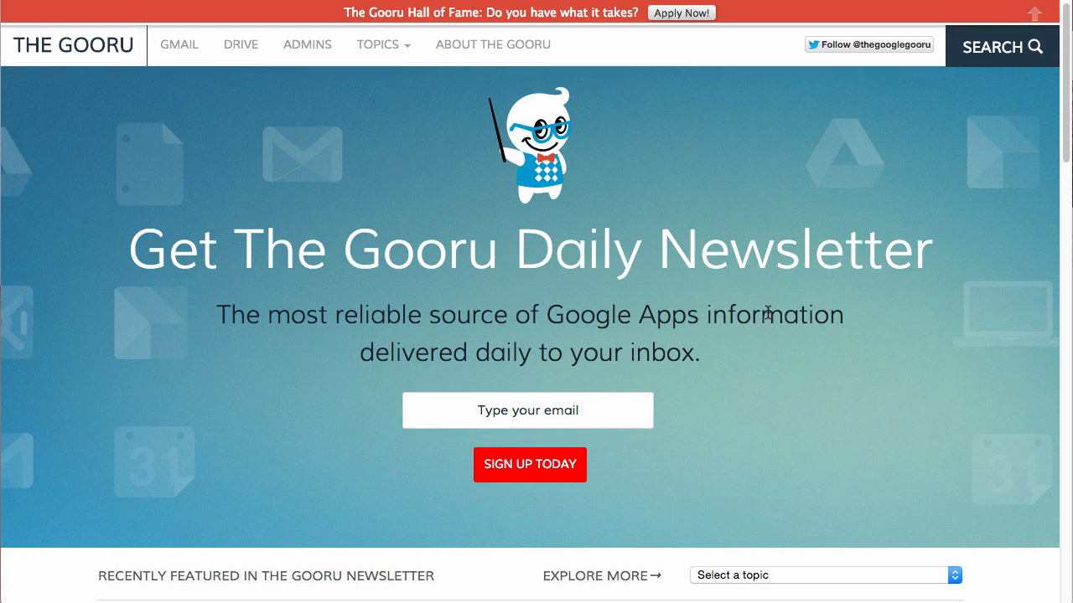
- Scroll to the featured newsletter post and expand the 'Explore more' topic list
{"action": "scroll", "scroll_direction": "down", "scroll_amount": 3}
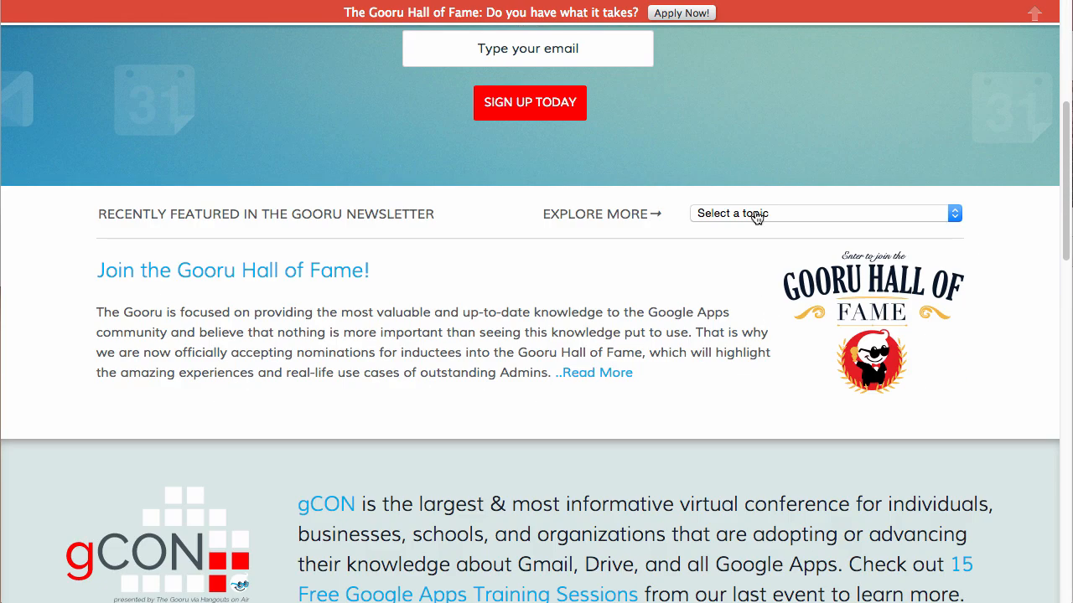
{"action": "left_click", "coordinate": [821, 213]}
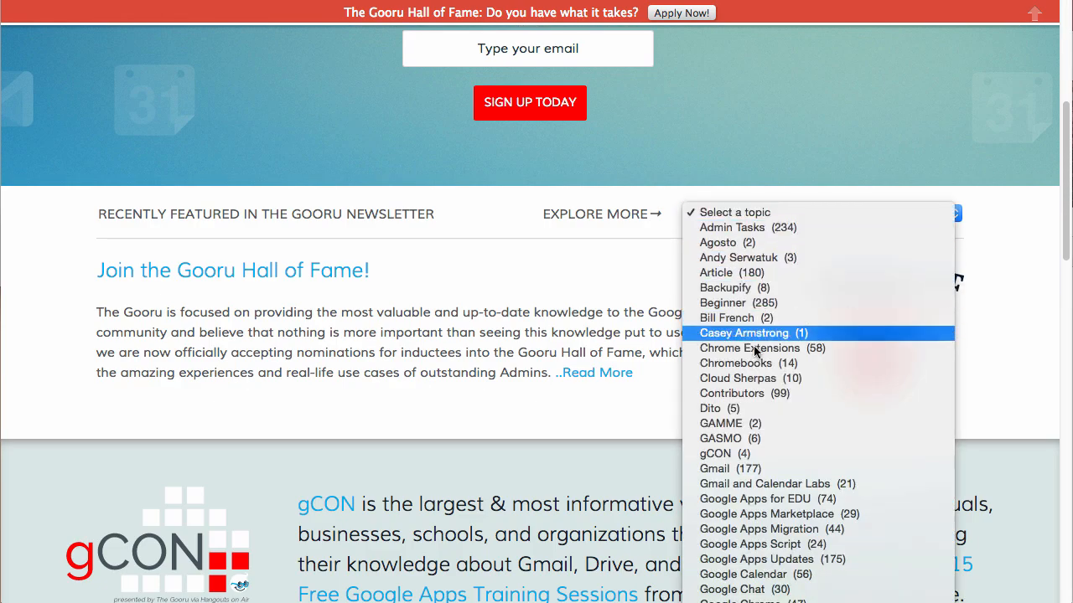
{"action": "mouse_move", "coordinate": [784, 499]}
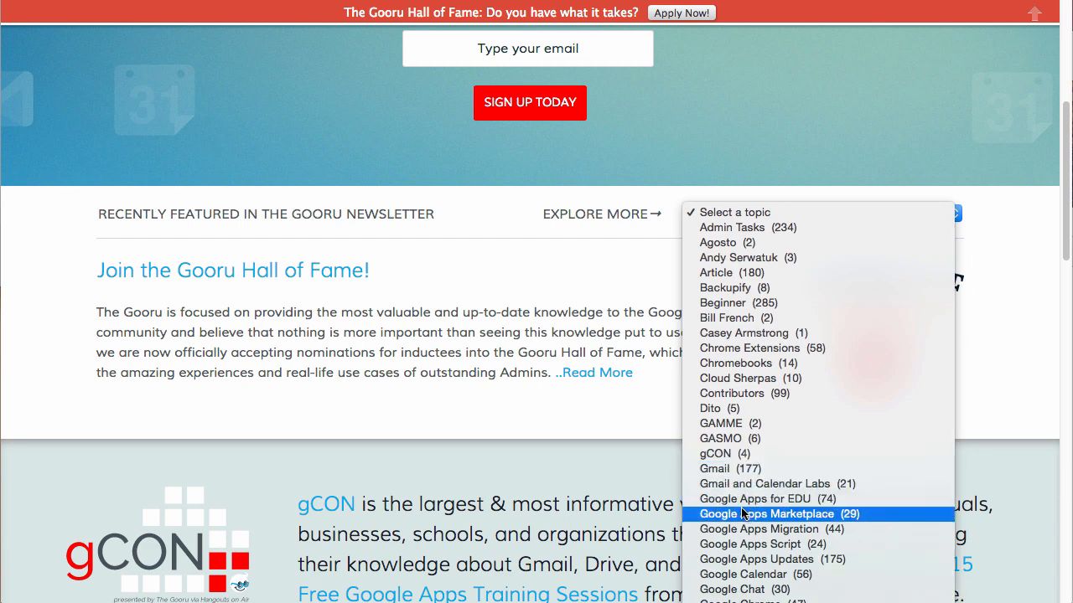
{"action": "mouse_move", "coordinate": [553, 334]}
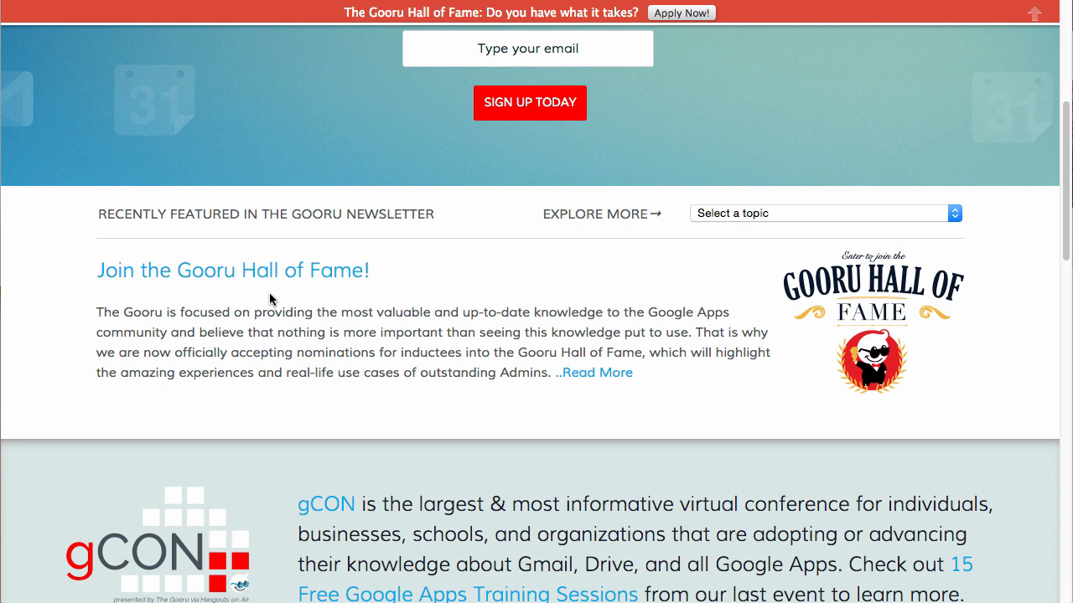
{"action": "mouse_move", "coordinate": [379, 327]}
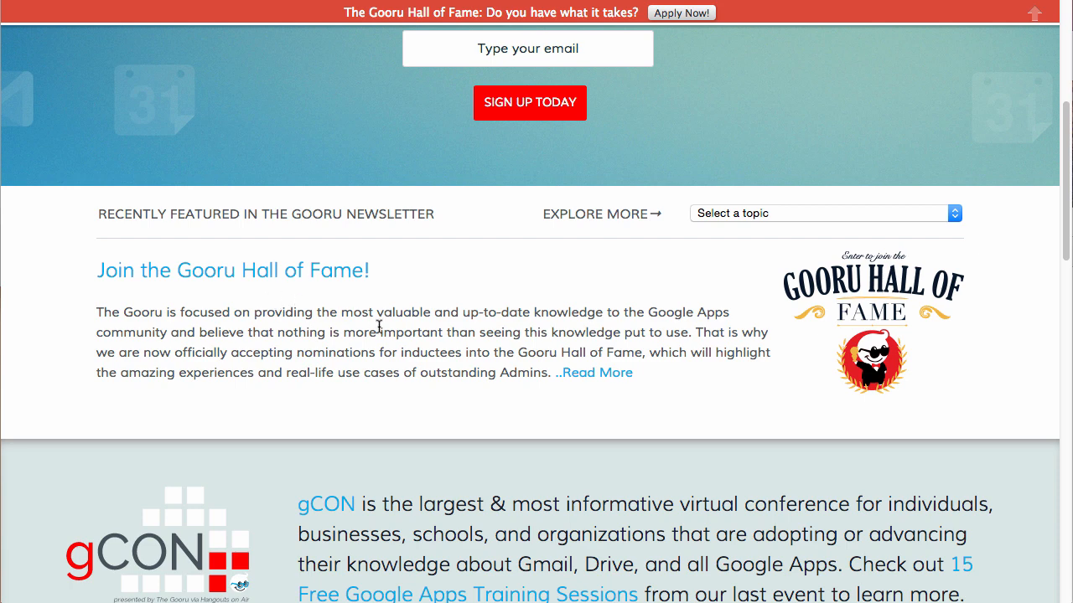
{"action": "mouse_move", "coordinate": [393, 328]}
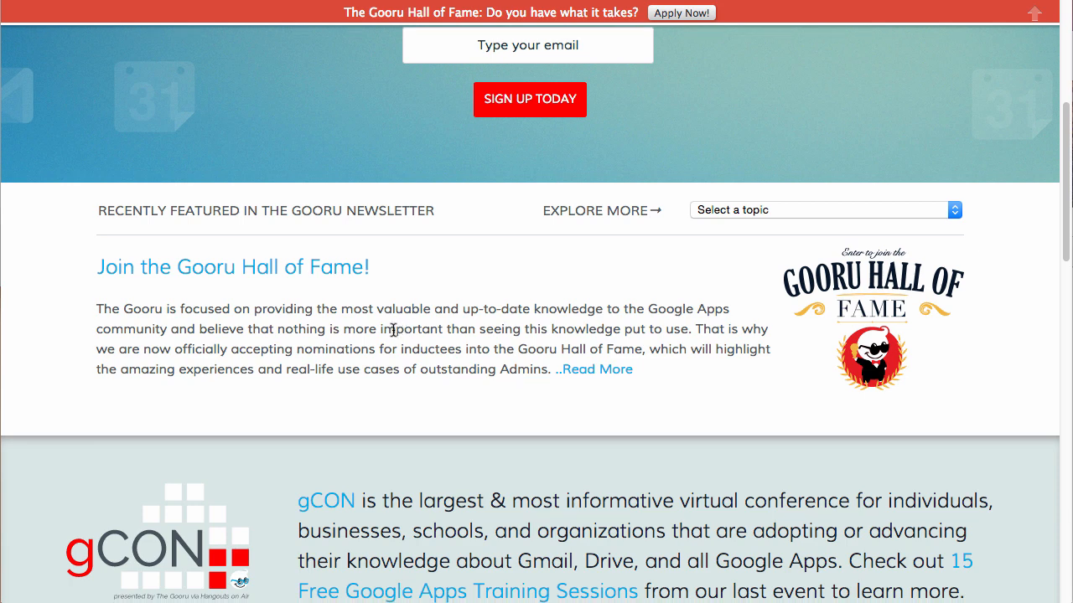
- Scroll past the gCON banner to the Google Drive, Gmail and Admins download guides
{"action": "scroll", "scroll_direction": "down", "scroll_amount": 3}
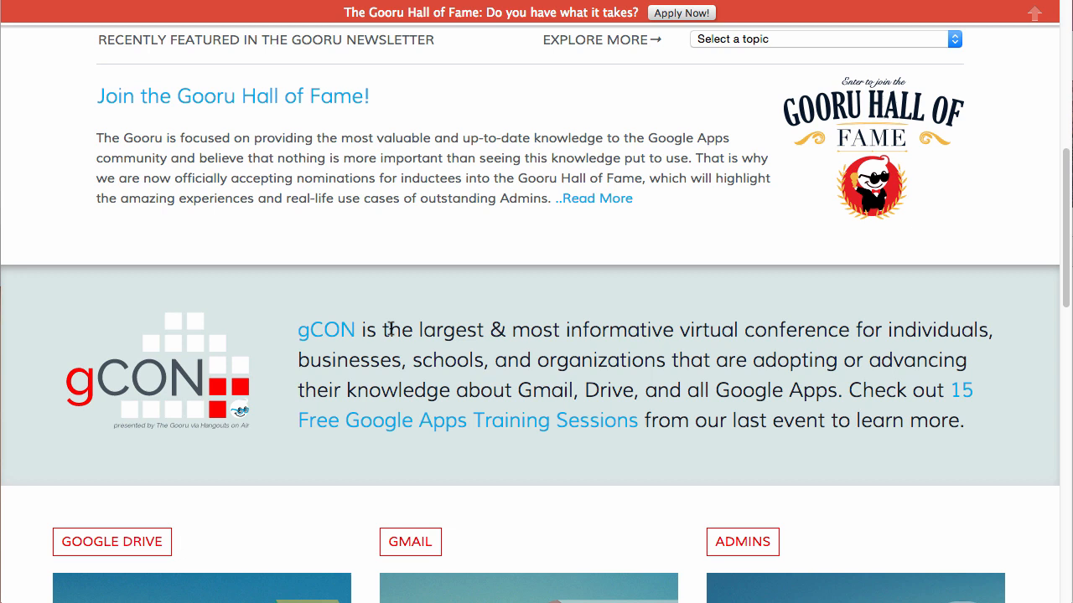
{"action": "scroll", "scroll_direction": "down", "scroll_amount": 3}
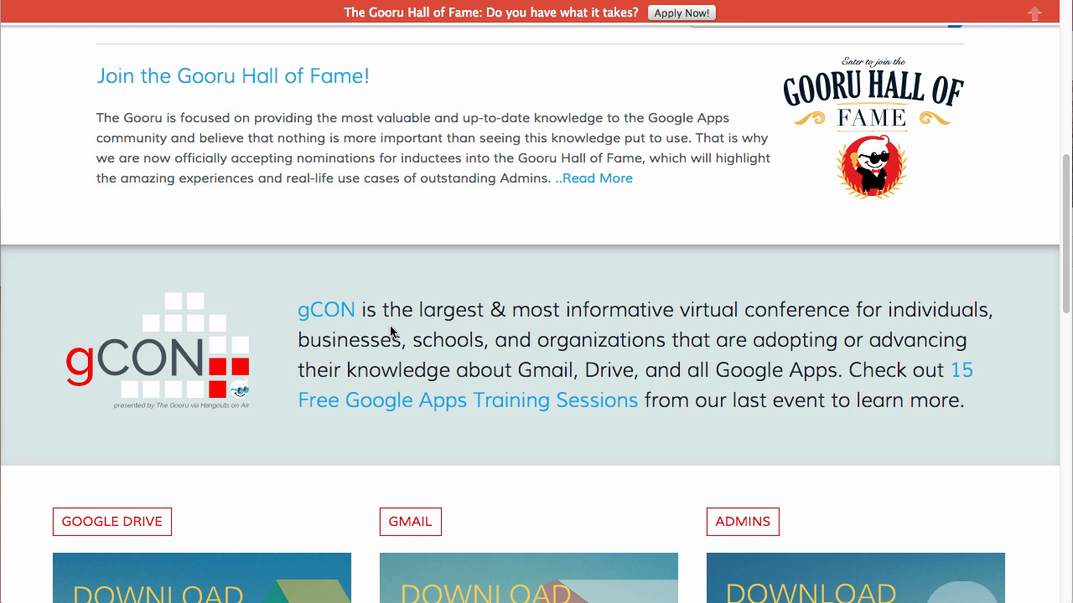
{"action": "scroll", "scroll_direction": "down", "scroll_amount": 3}
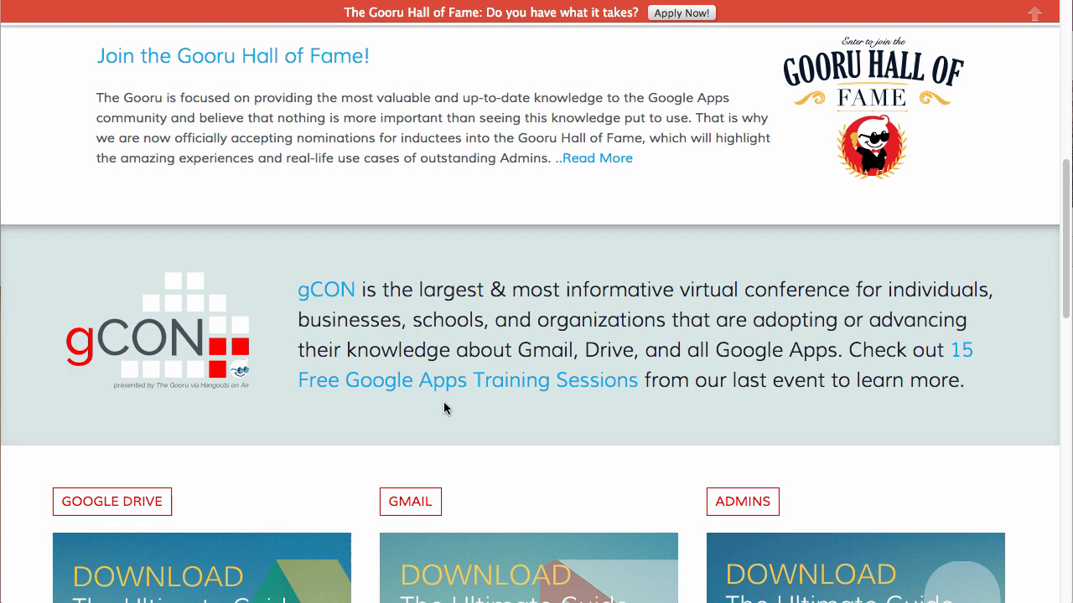
{"action": "scroll", "scroll_direction": "down", "scroll_amount": 3}
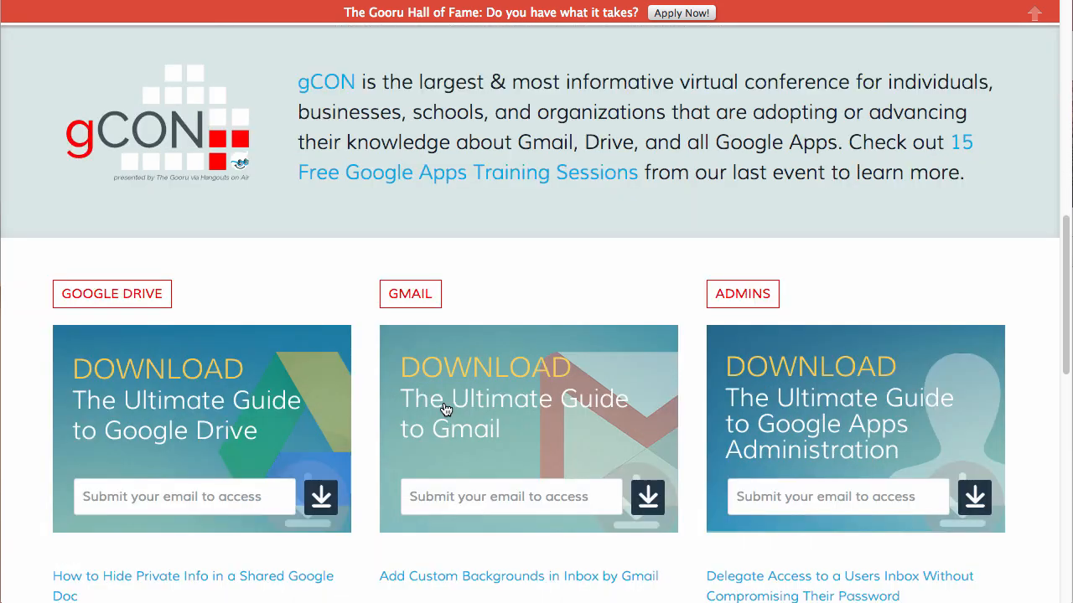
- Reveal the full Ultimate Guide cards with article links beneath each topic
{"action": "scroll", "scroll_direction": "down", "scroll_amount": 3}
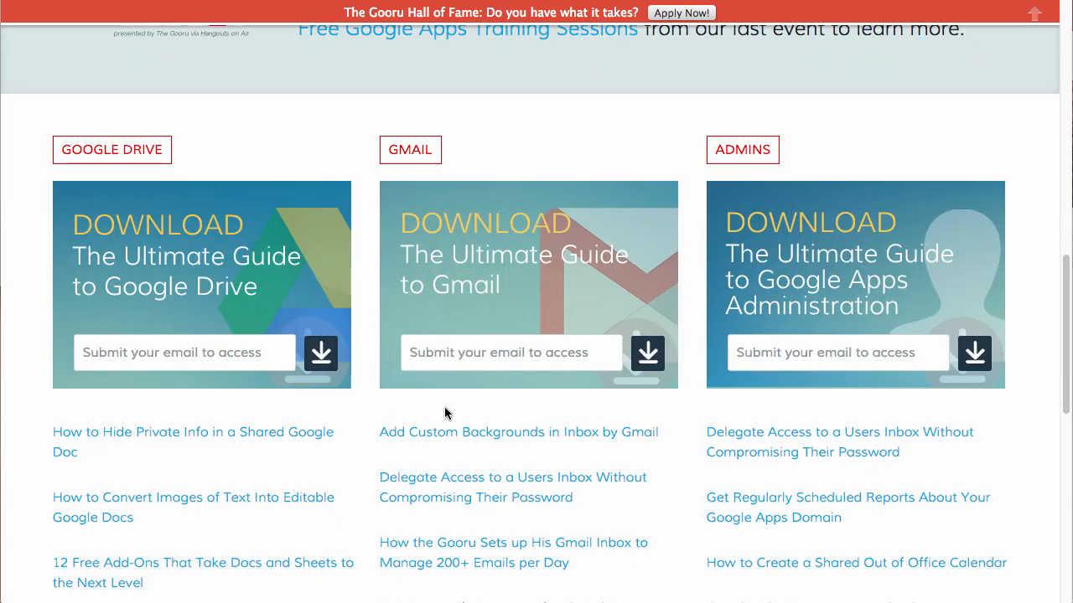
{"action": "mouse_move", "coordinate": [395, 418]}
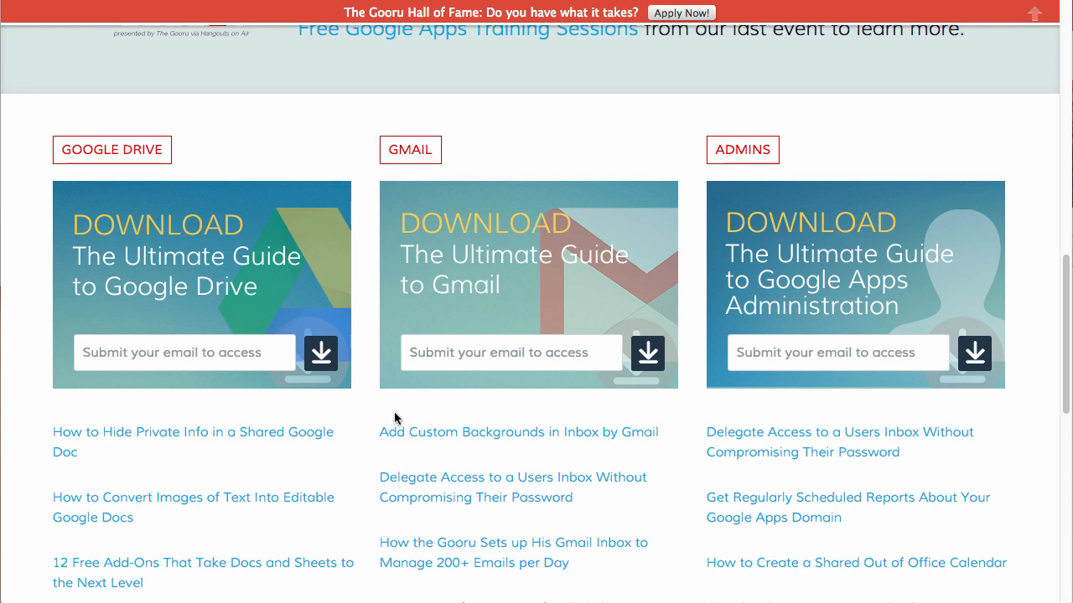
{"action": "mouse_move", "coordinate": [394, 419]}
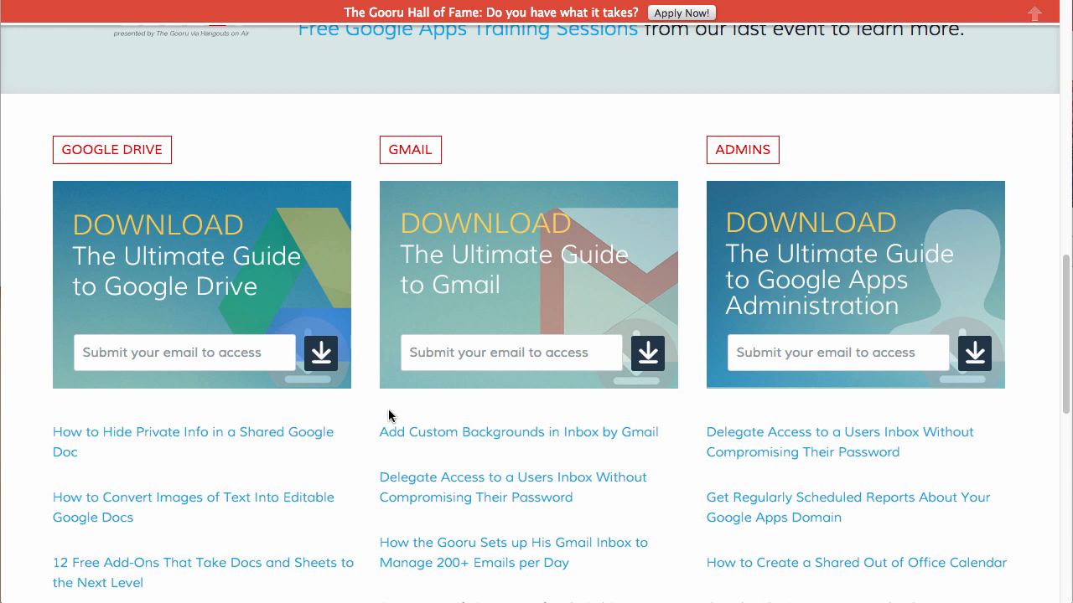
{"action": "mouse_move", "coordinate": [352, 395]}
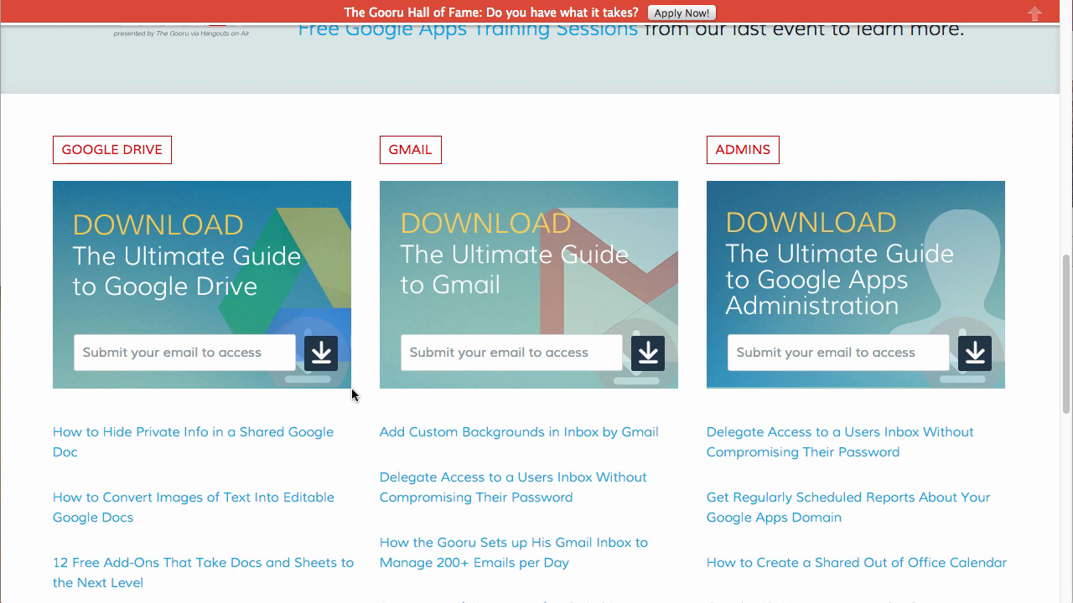
{"action": "mouse_move", "coordinate": [375, 449]}
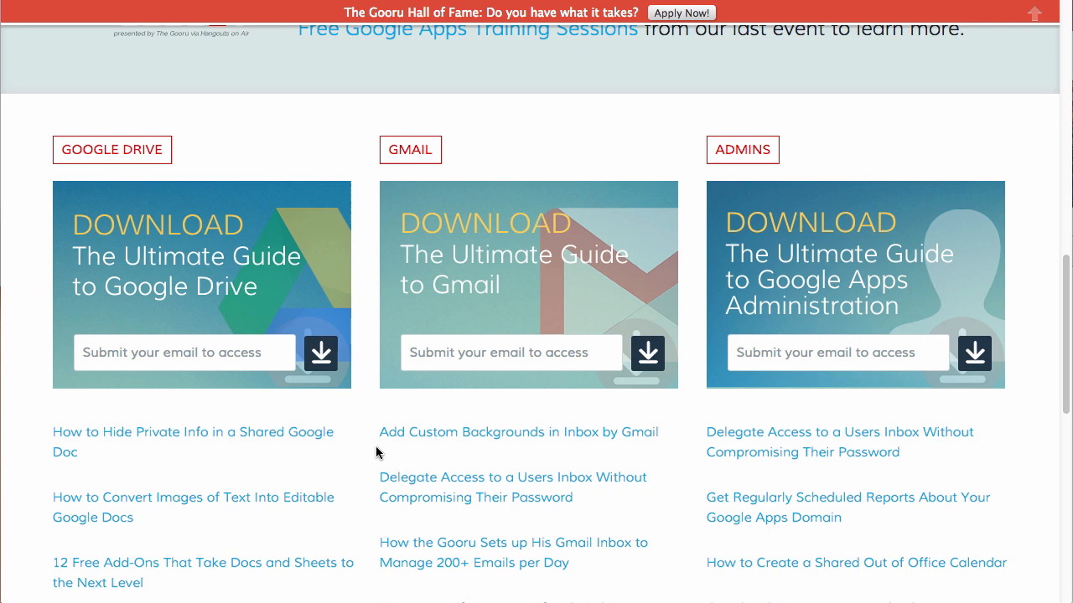
- Scroll through the footer newsletter sign-up and contributor pitch, then back toward the top banner
{"action": "scroll", "scroll_direction": "down", "scroll_amount": 3}
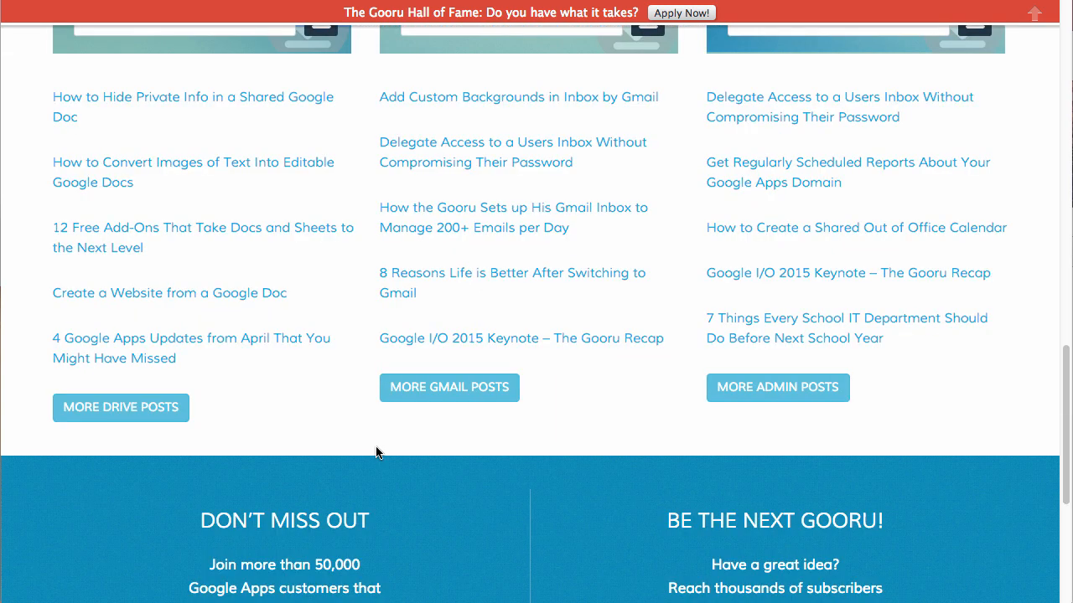
{"action": "scroll", "scroll_direction": "down", "scroll_amount": 3}
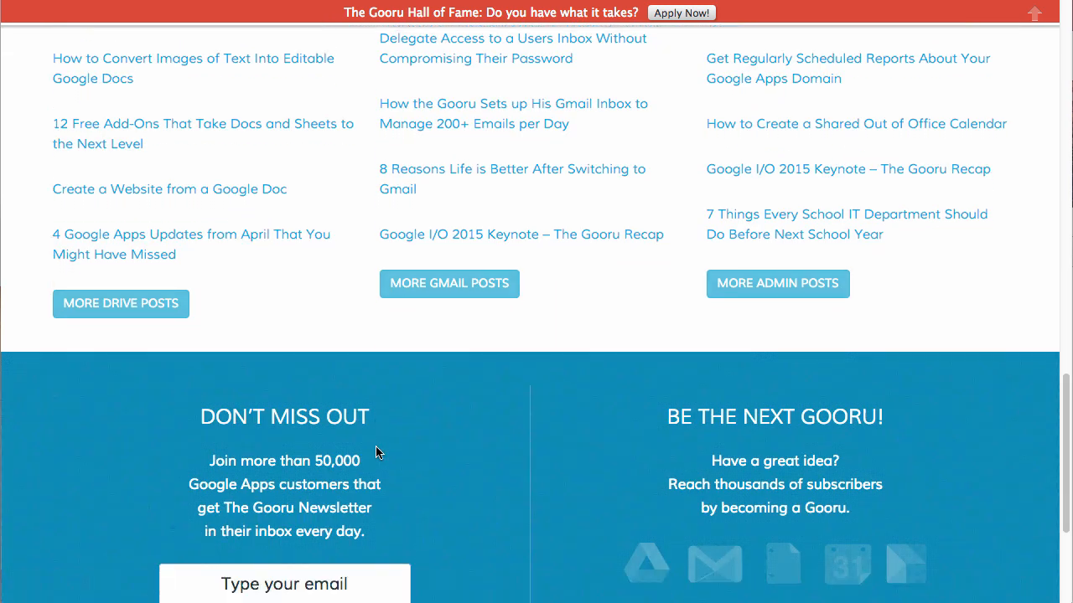
{"action": "scroll", "scroll_direction": "down", "scroll_amount": 3}
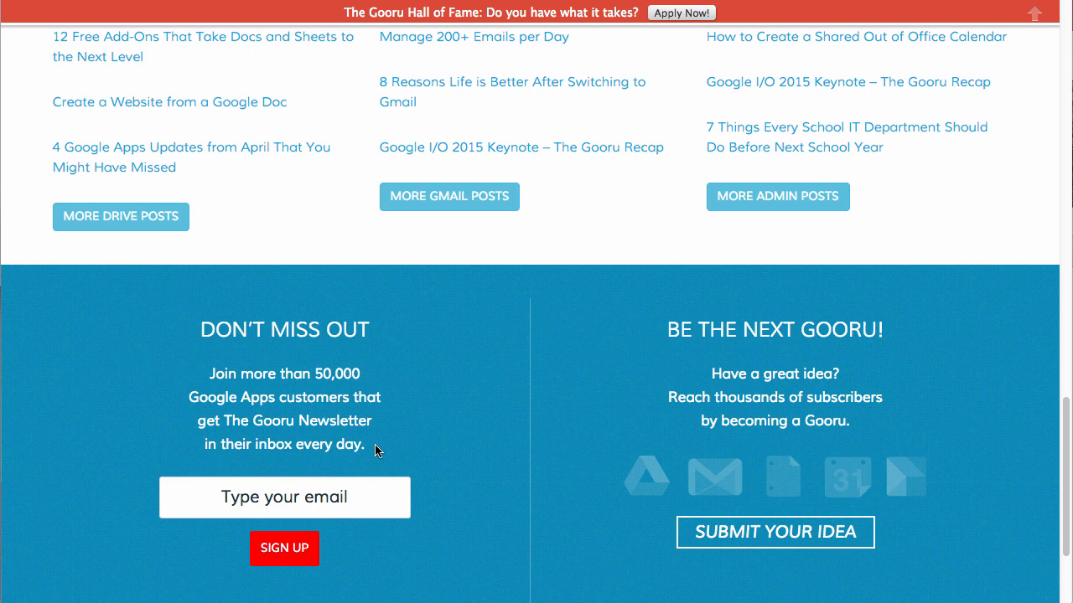
{"action": "mouse_move", "coordinate": [352, 436]}
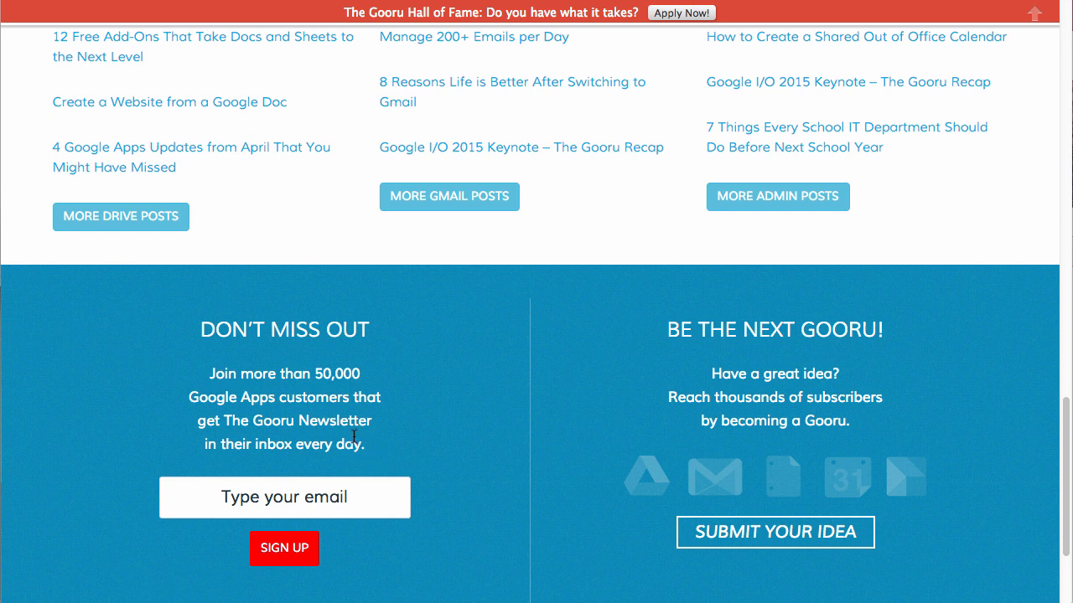
{"action": "mouse_move", "coordinate": [722, 456]}
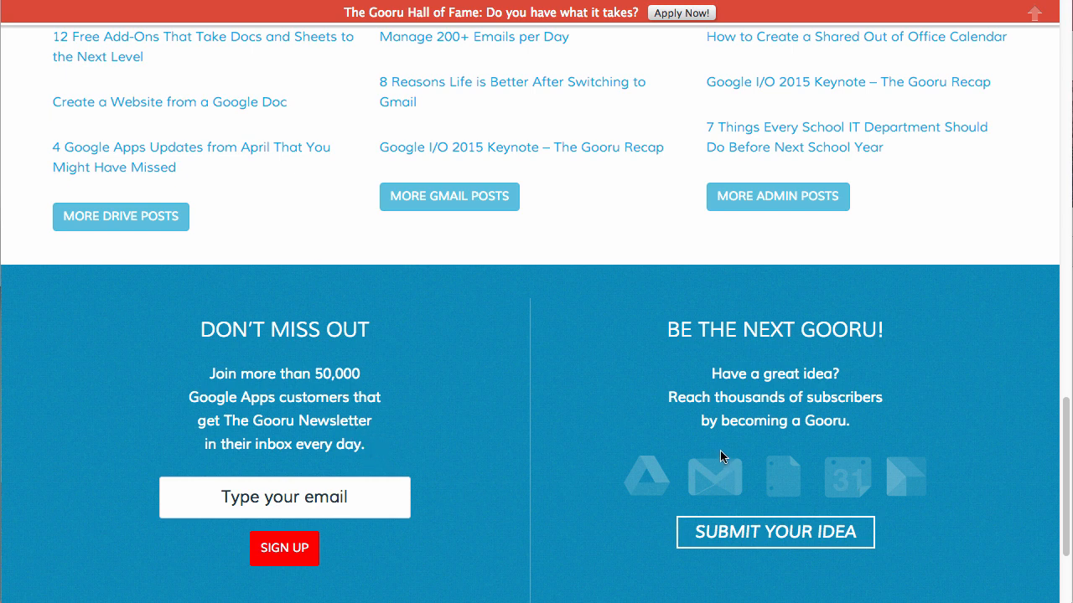
{"action": "mouse_move", "coordinate": [769, 533]}
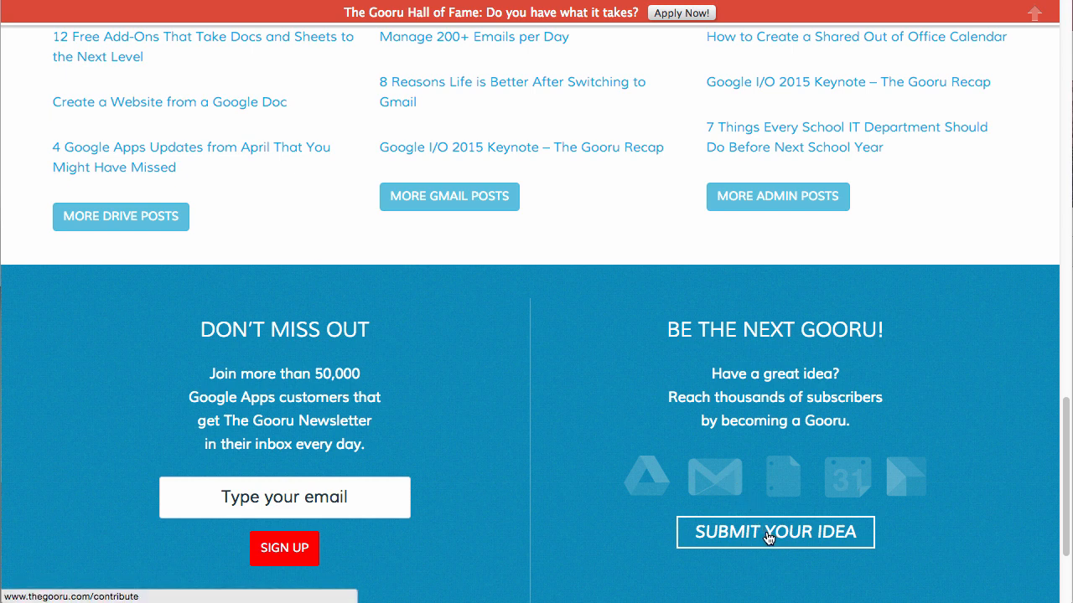
{"action": "mouse_move", "coordinate": [738, 530]}
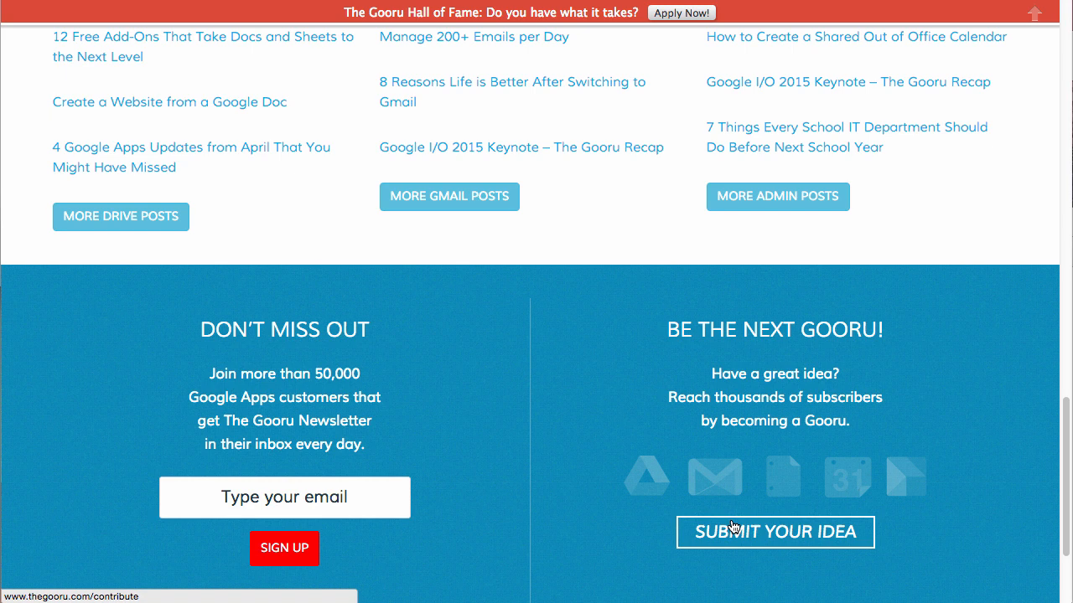
{"action": "mouse_move", "coordinate": [727, 526]}
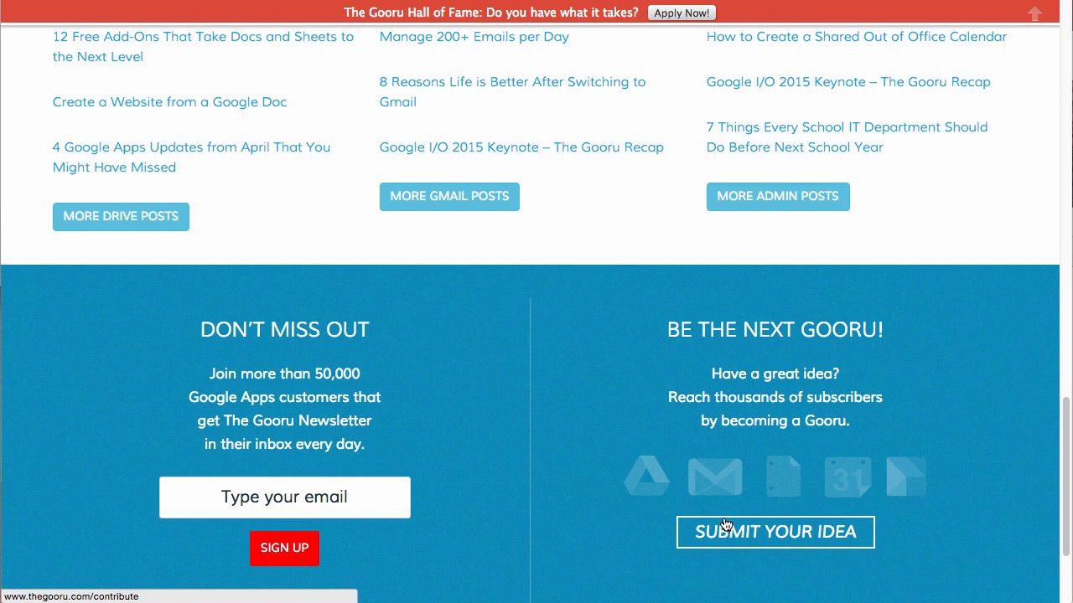
{"action": "scroll", "scroll_direction": "down", "scroll_amount": 3}
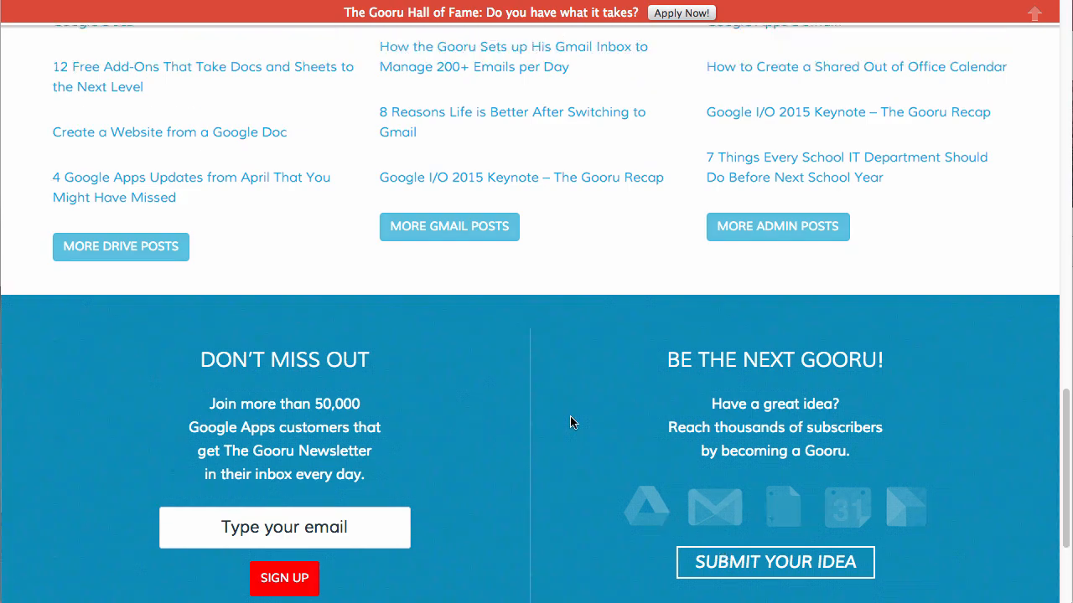
{"action": "scroll", "scroll_direction": "up", "scroll_amount": 3}
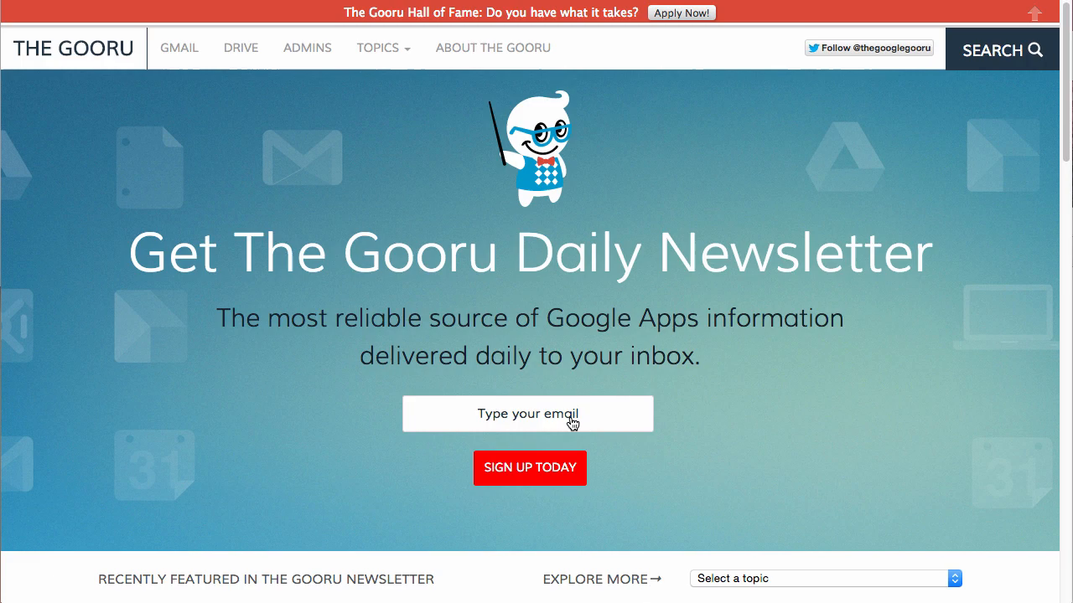